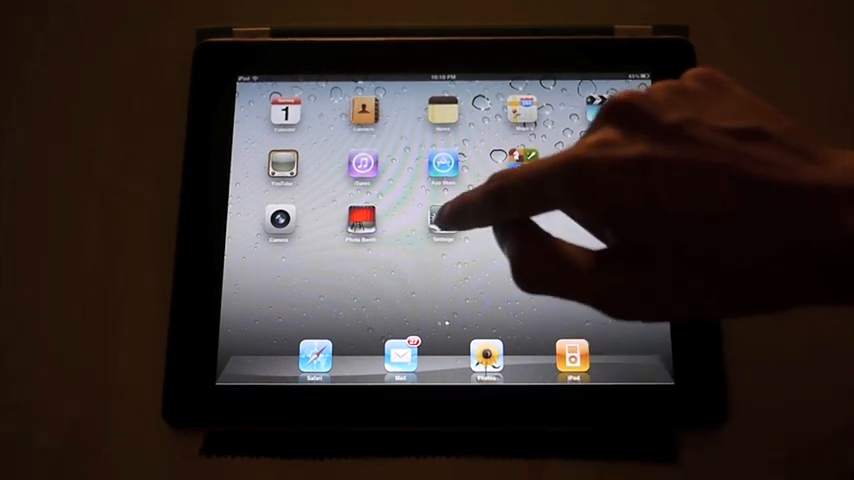
Step: Show the Brightness & Wallpaper settings from the iPad Settings sidebar
left_click(440, 220)
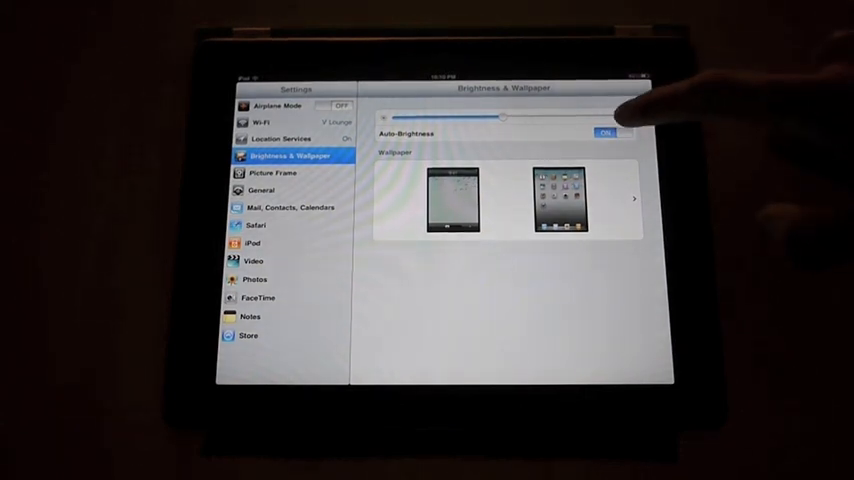
left_click(612, 132)
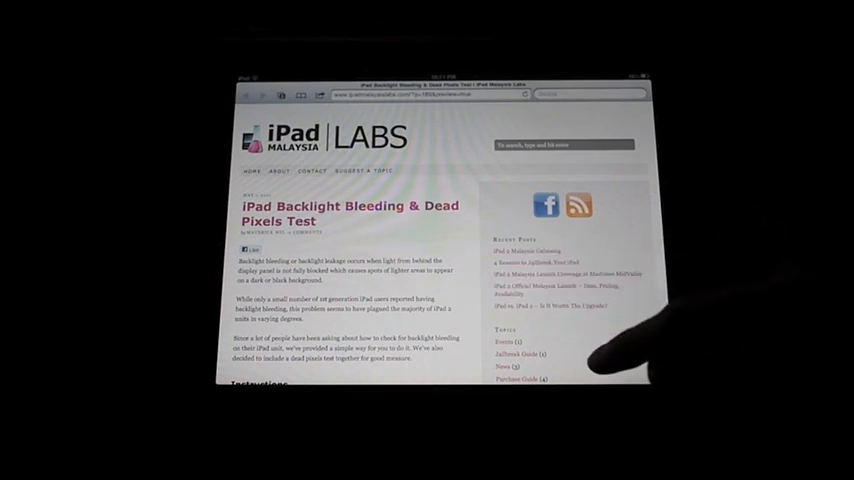
Step: Scroll through the opening of the backlight bleeding and dead-pixel test article
scroll("down", 3)
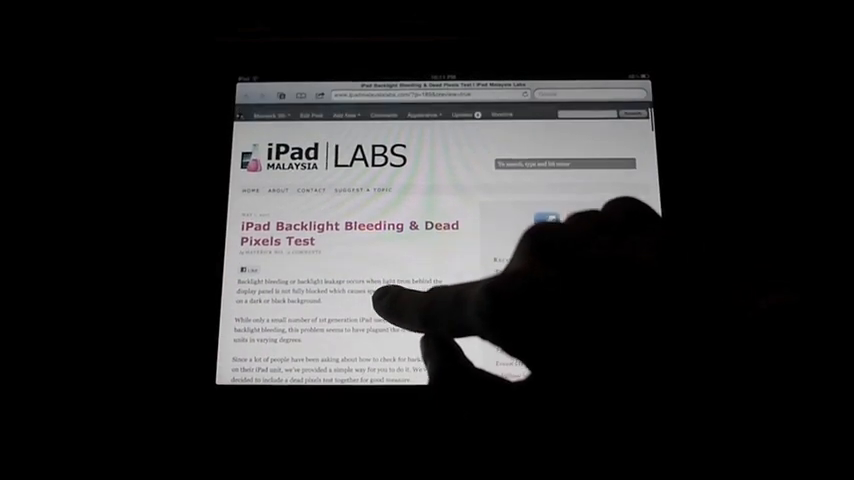
Step: Scroll down the article to the red, green and blue dead-pixel test squares
scroll("down", 3)
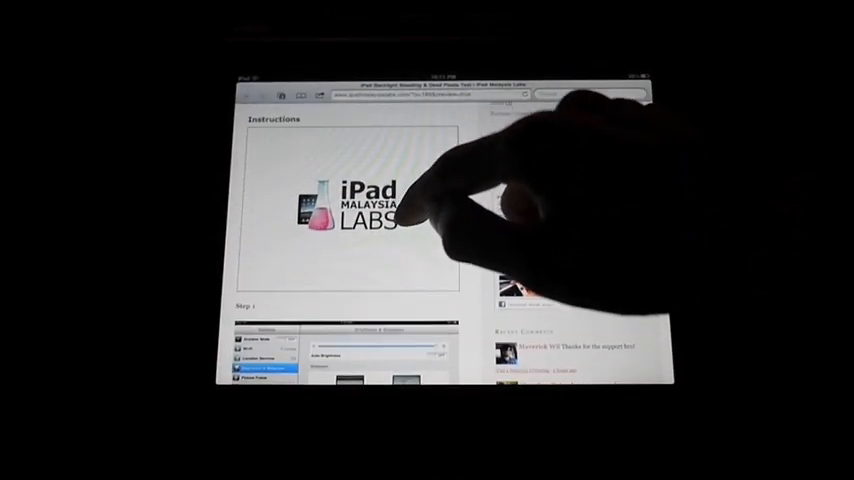
scroll("down", 3)
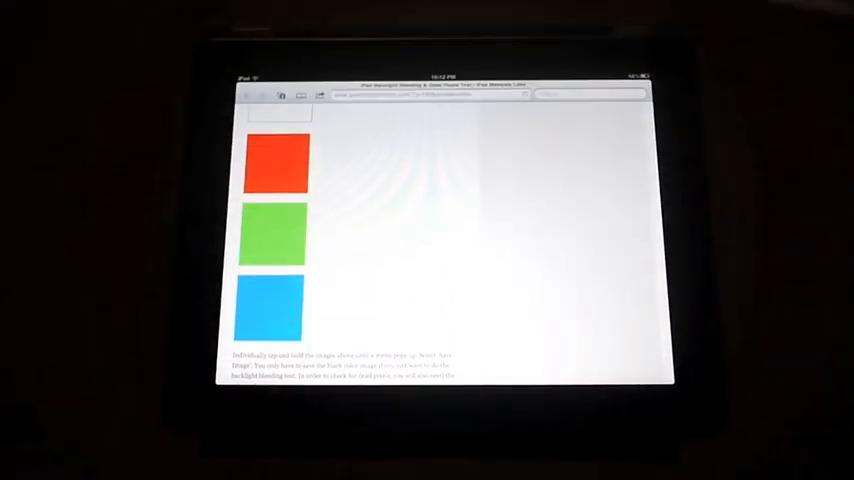
Step: Leave Safari for the home screen and show the saved colour squares in Photos
key("home")
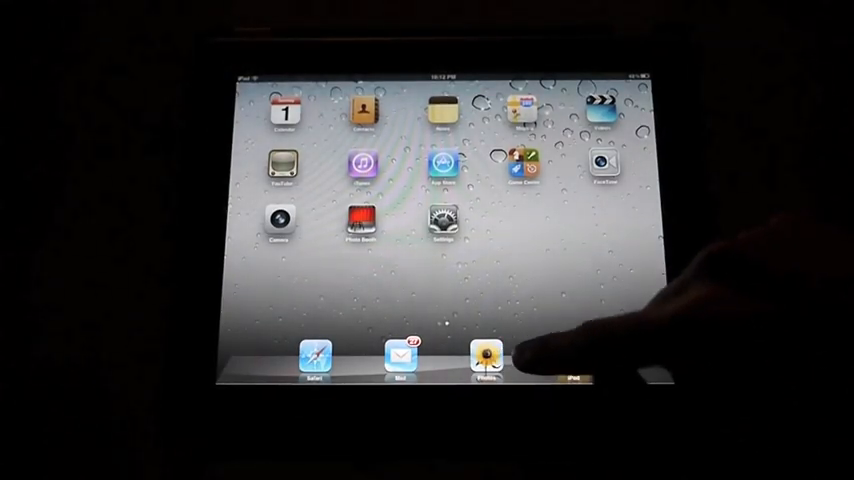
left_click(476, 356)
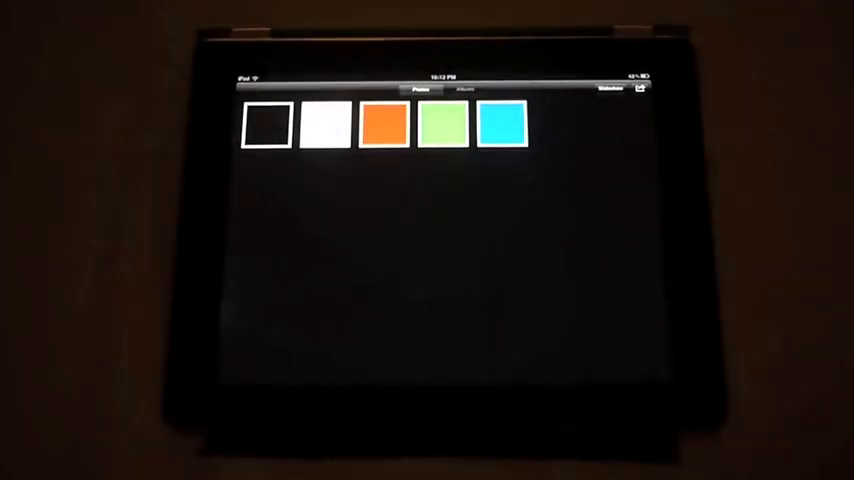